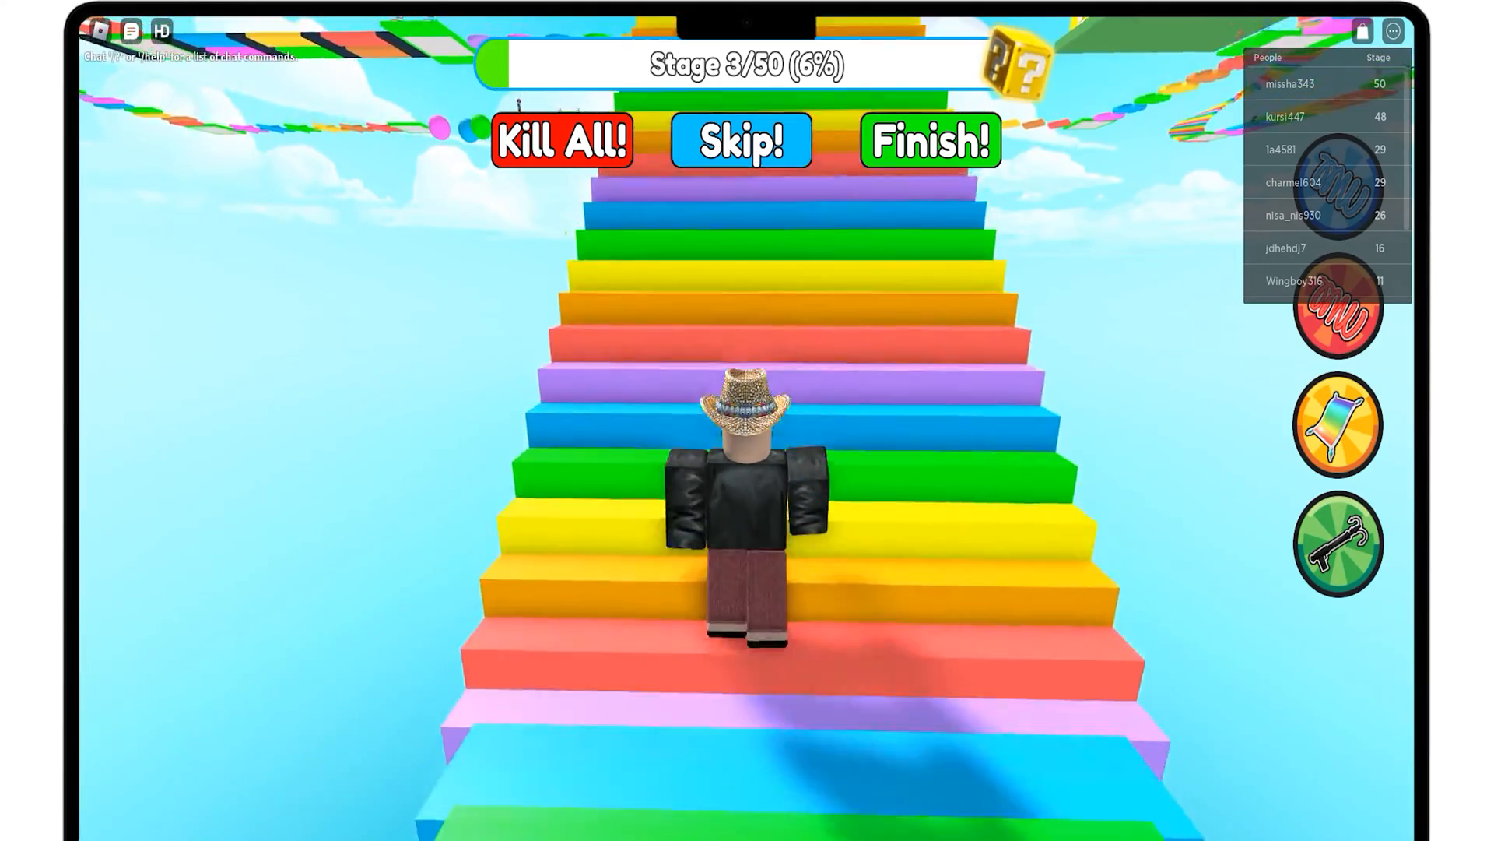
# Step: Walk off the rainbow-stairs obby before leaving the Roblox game
pyautogui.press('w')
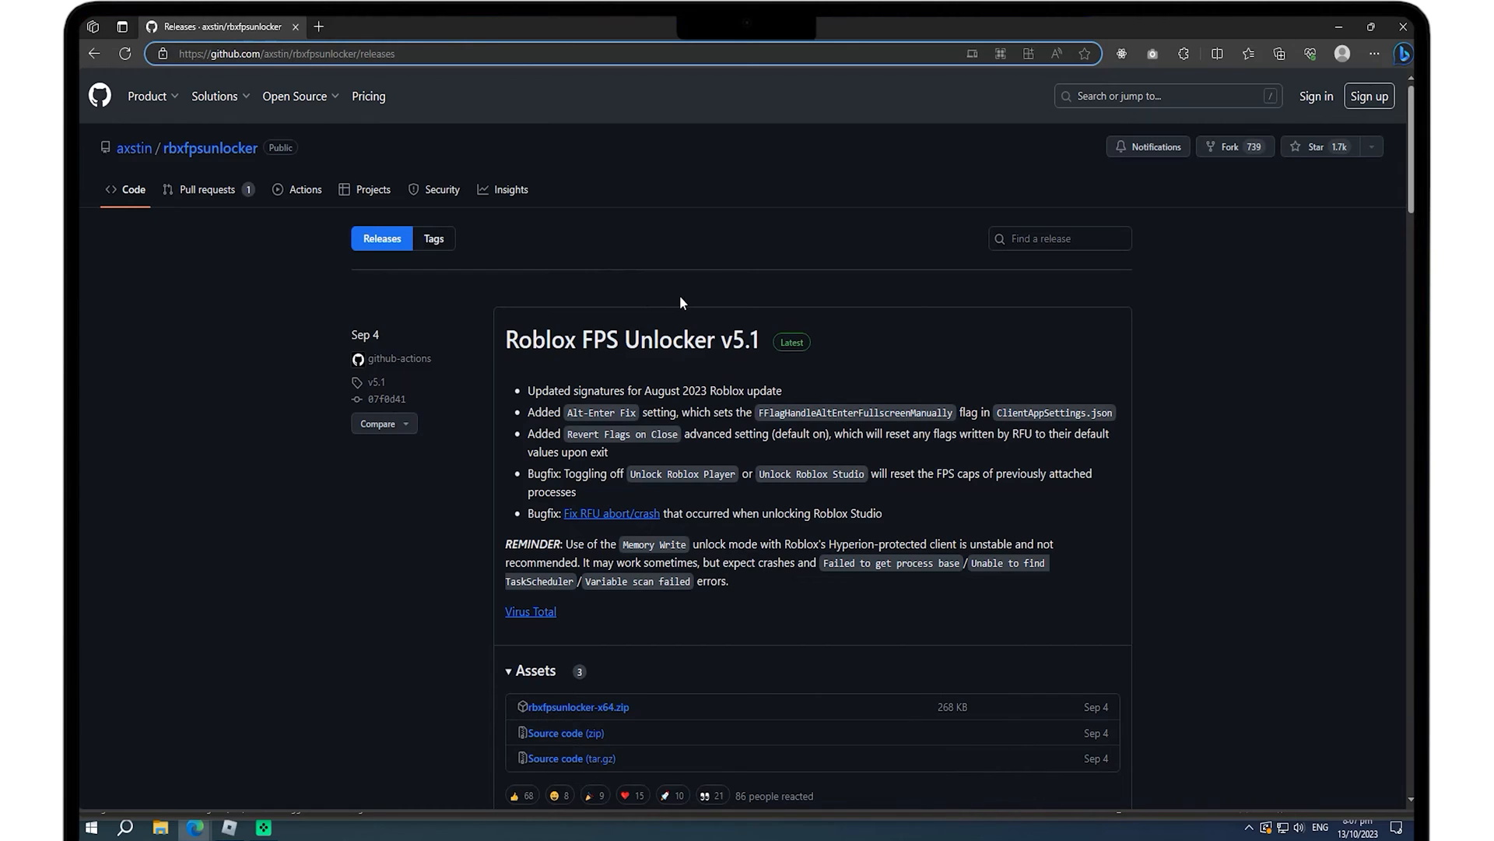
# Step: Download rbxfpsunlocker-x64.zip from the v5.1 release and show it in the Downloads folder
pyautogui.scroll(-3)
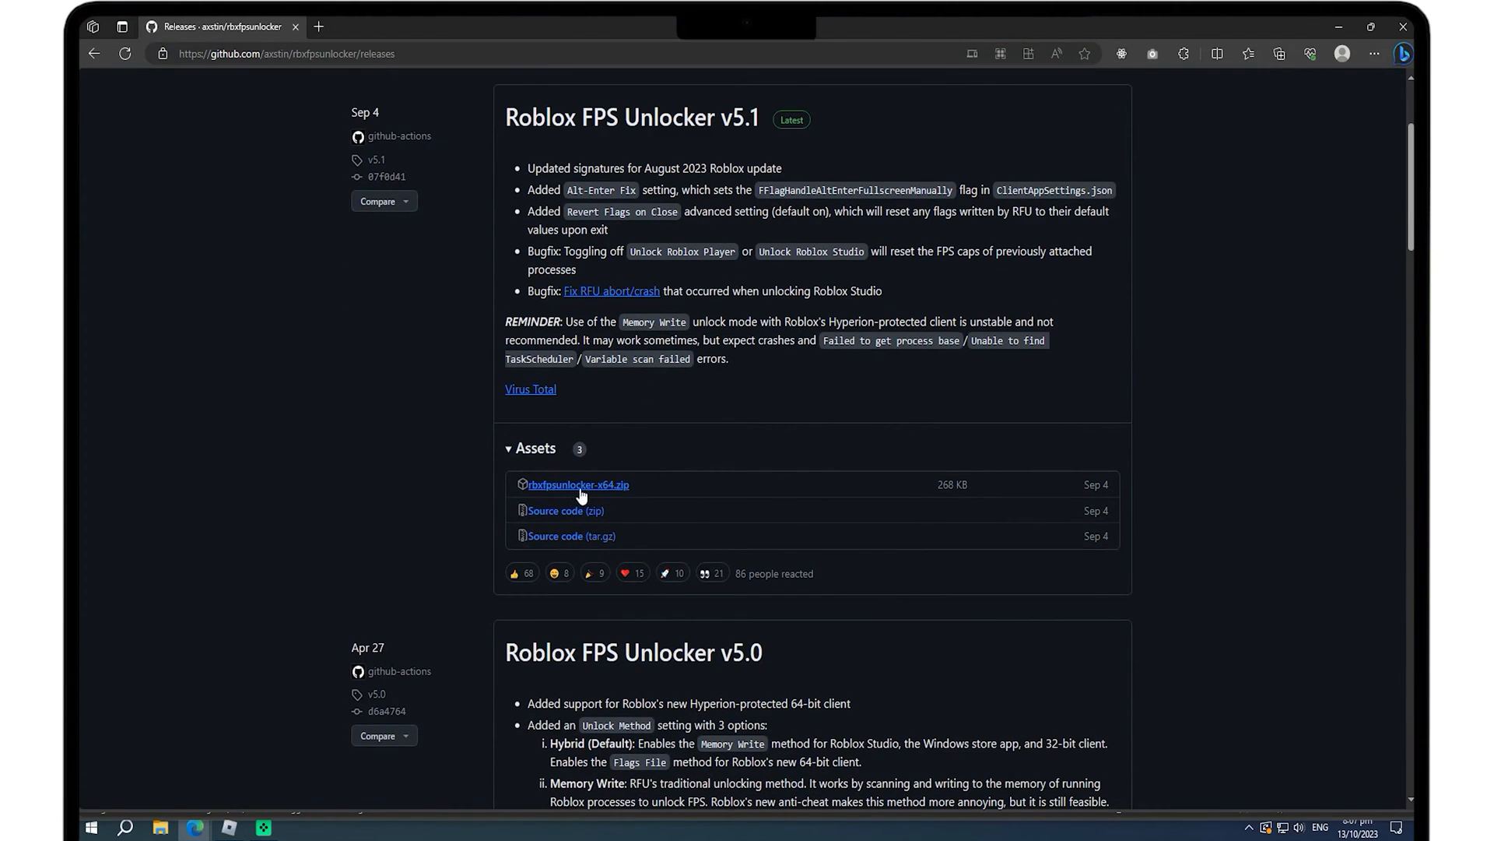
pyautogui.click(576, 484)
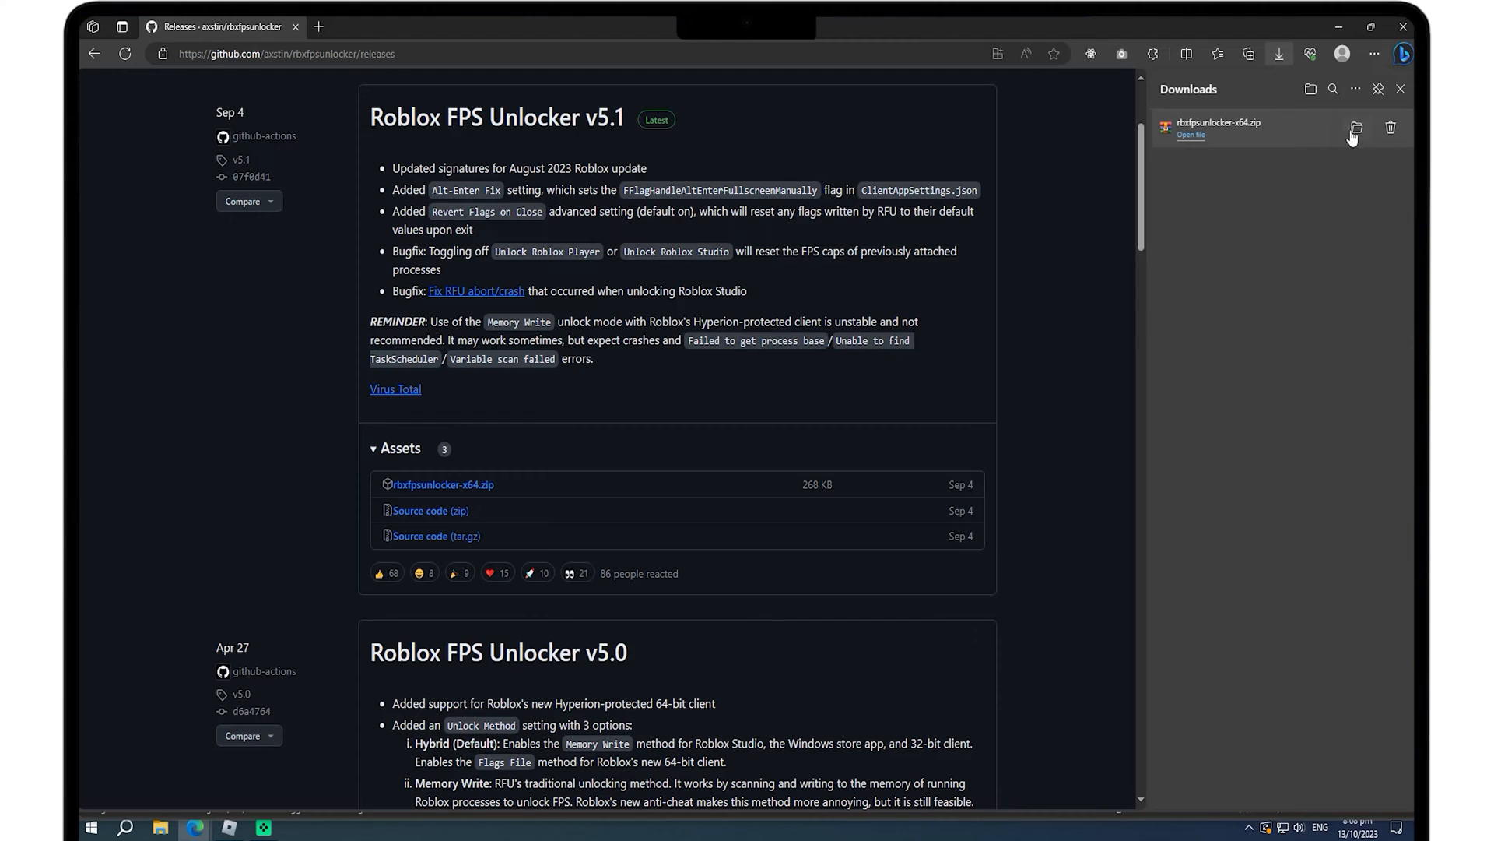
pyautogui.click(1353, 129)
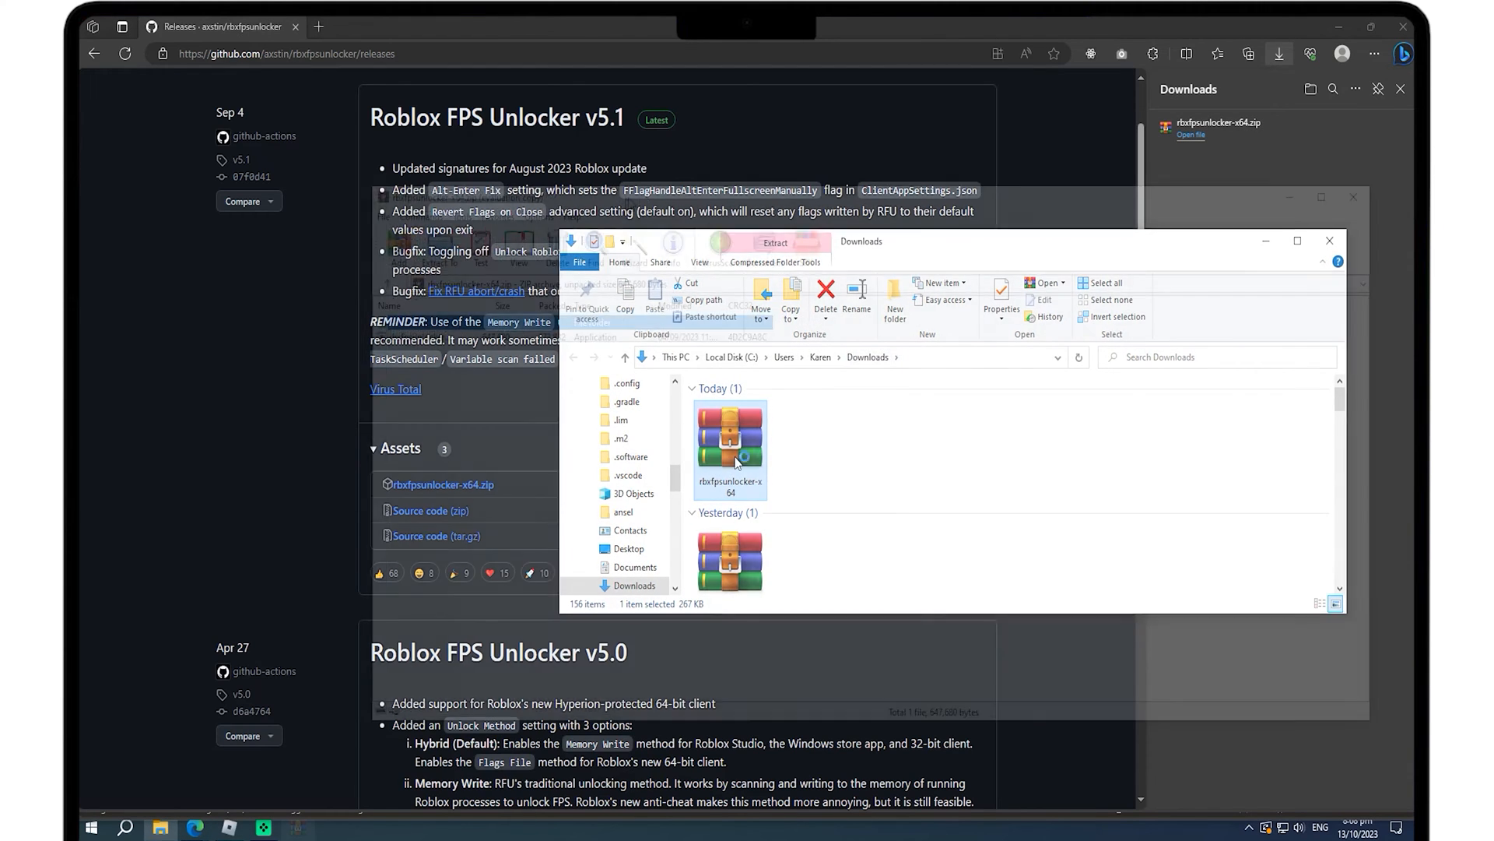
# Step: Open the zip in WinRAR, dismiss the license reminder and run rbxfpsunlocker.exe from it
pyautogui.doubleClick(730, 440)
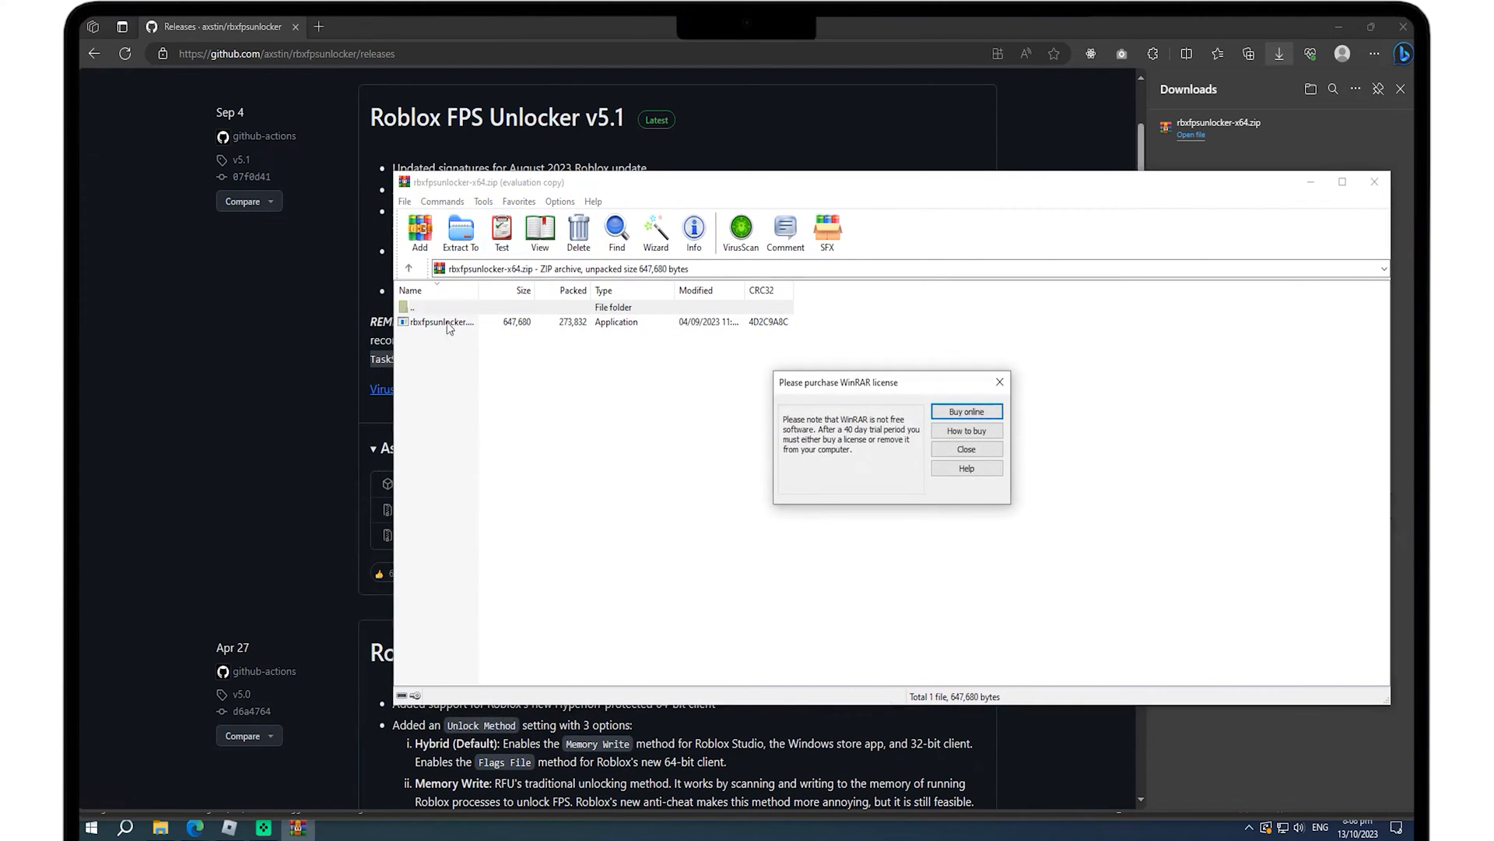
pyautogui.click(965, 449)
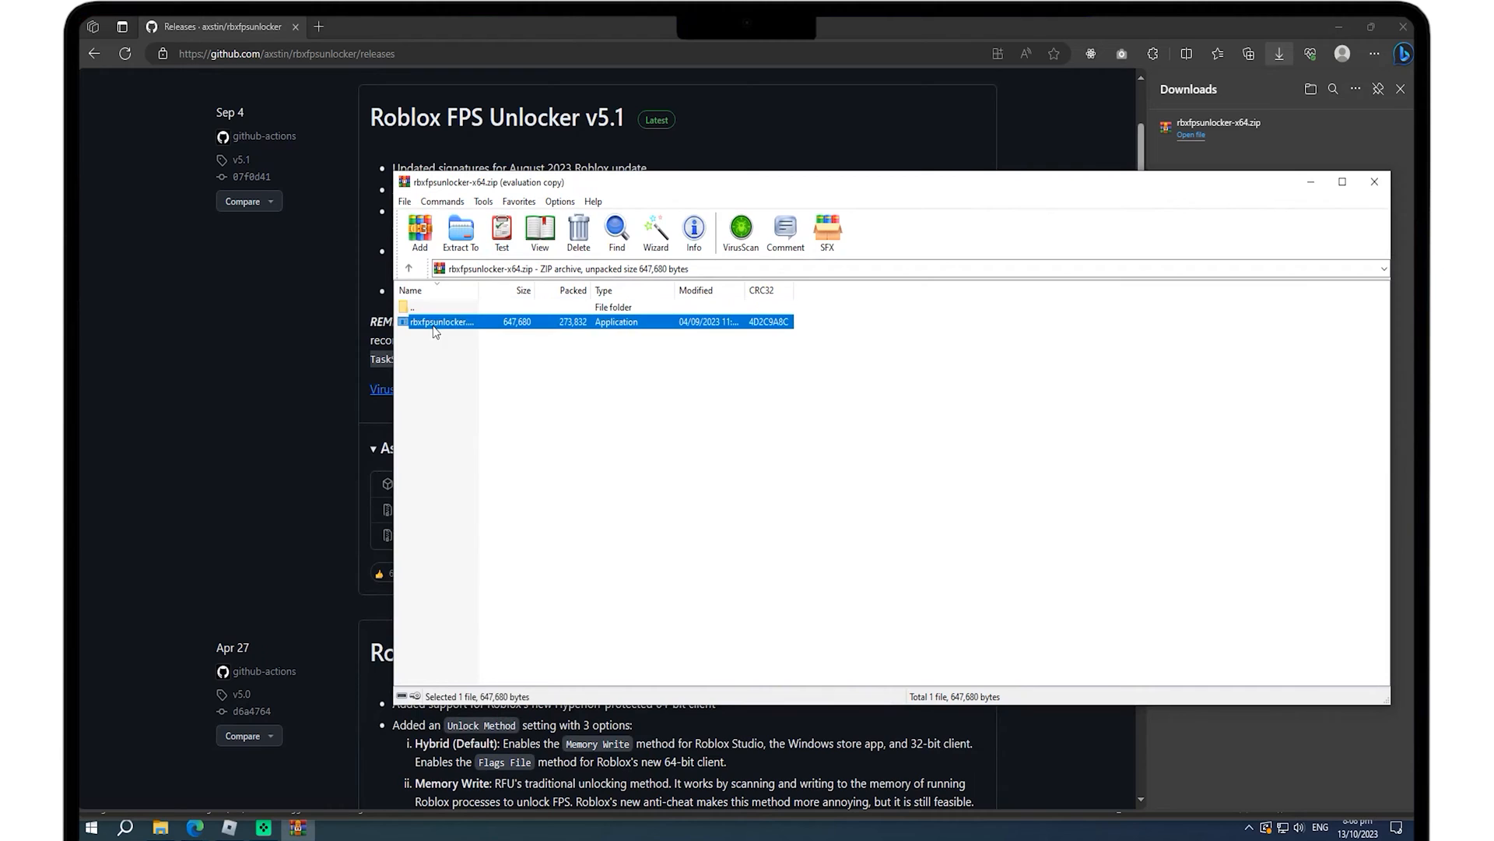
pyautogui.doubleClick(439, 320)
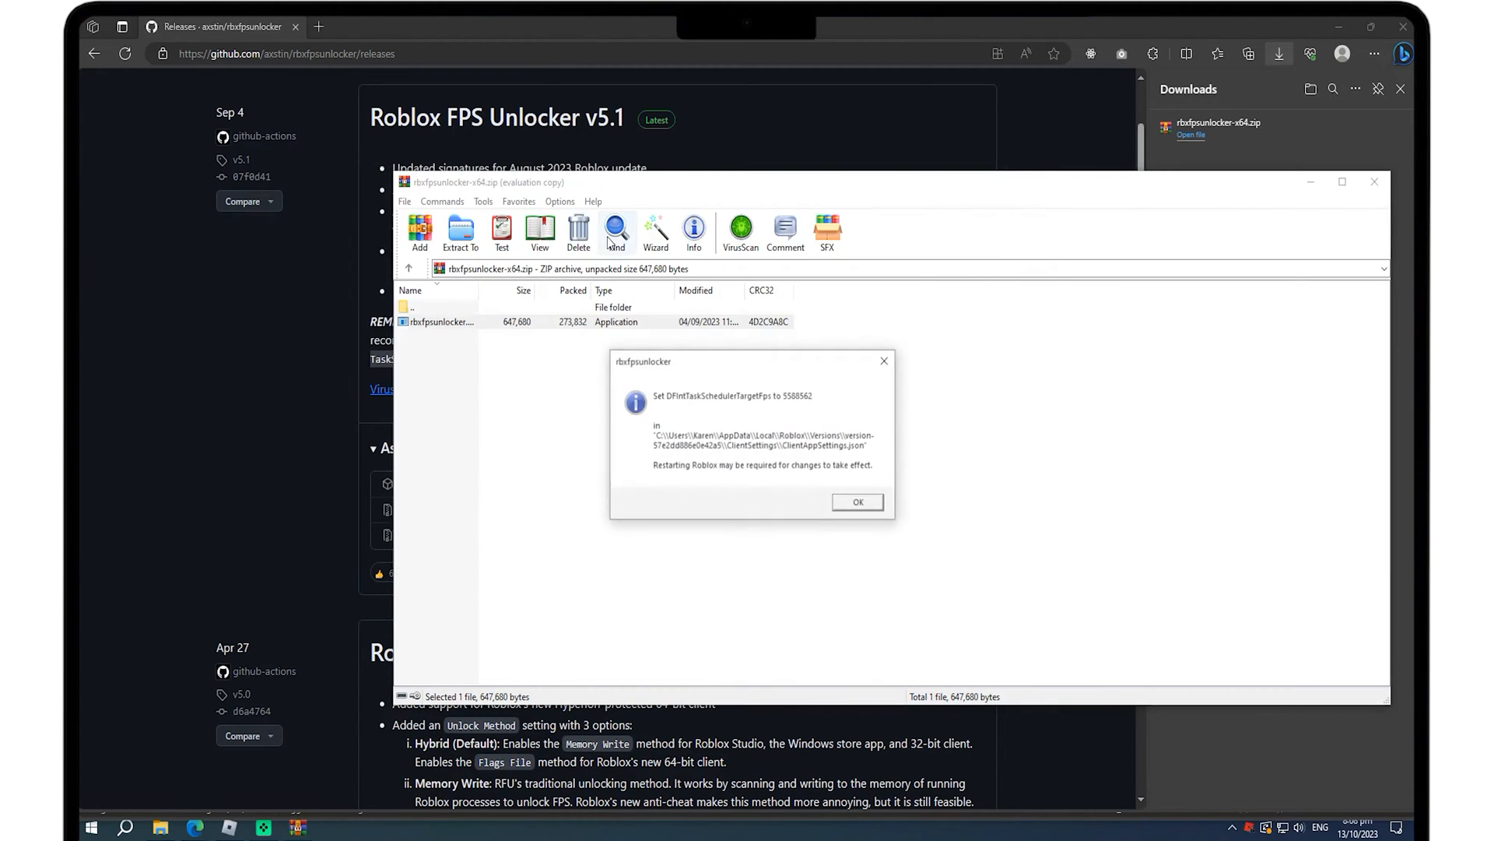
pyautogui.moveTo(817, 494)
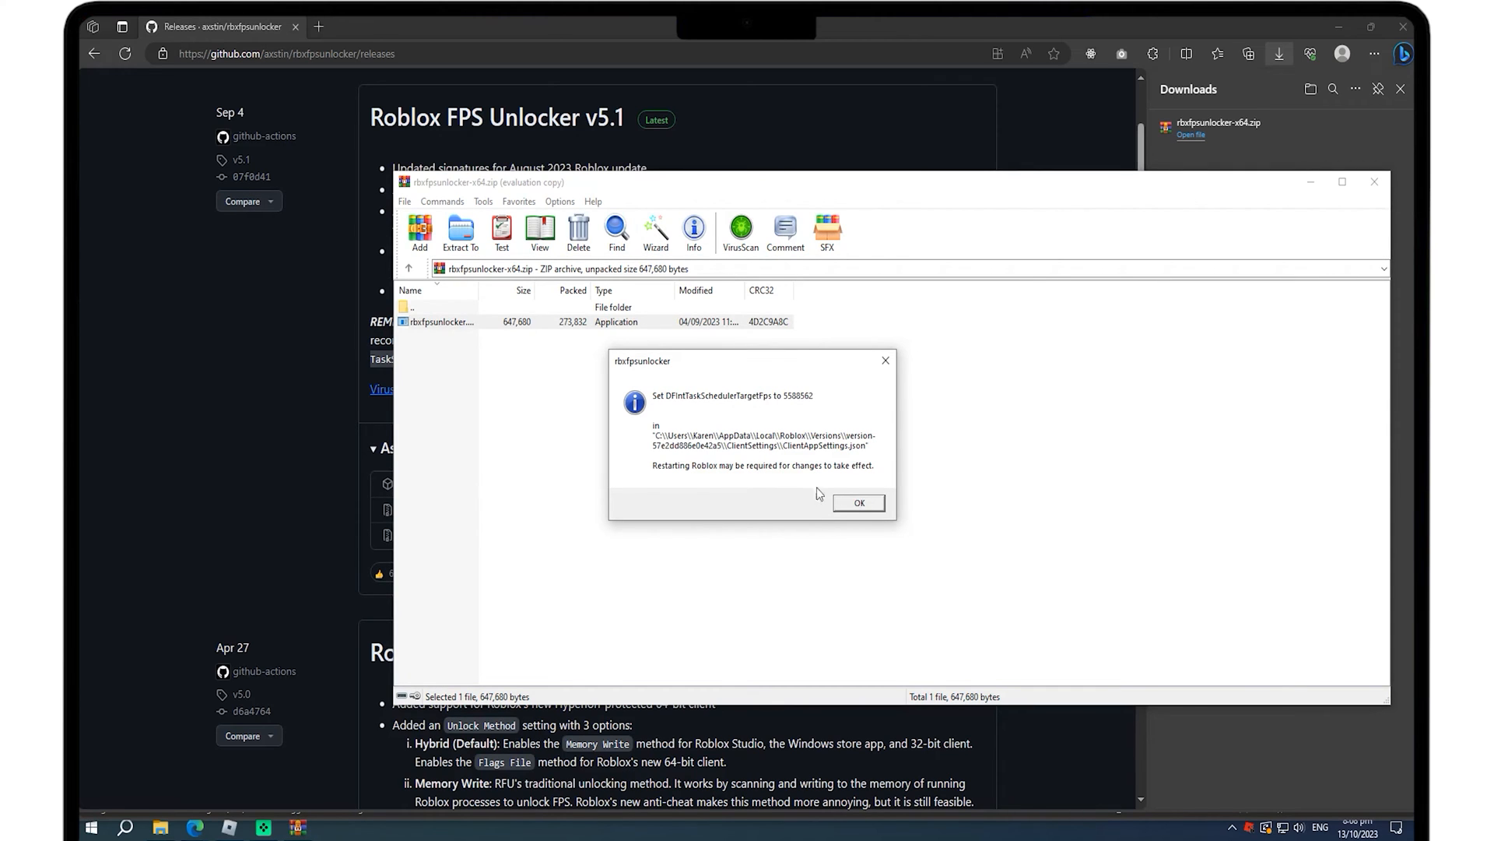
# Step: Set the FPS Cap to 144 from the tray menu and acknowledge the confirmation
pyautogui.click(856, 503)
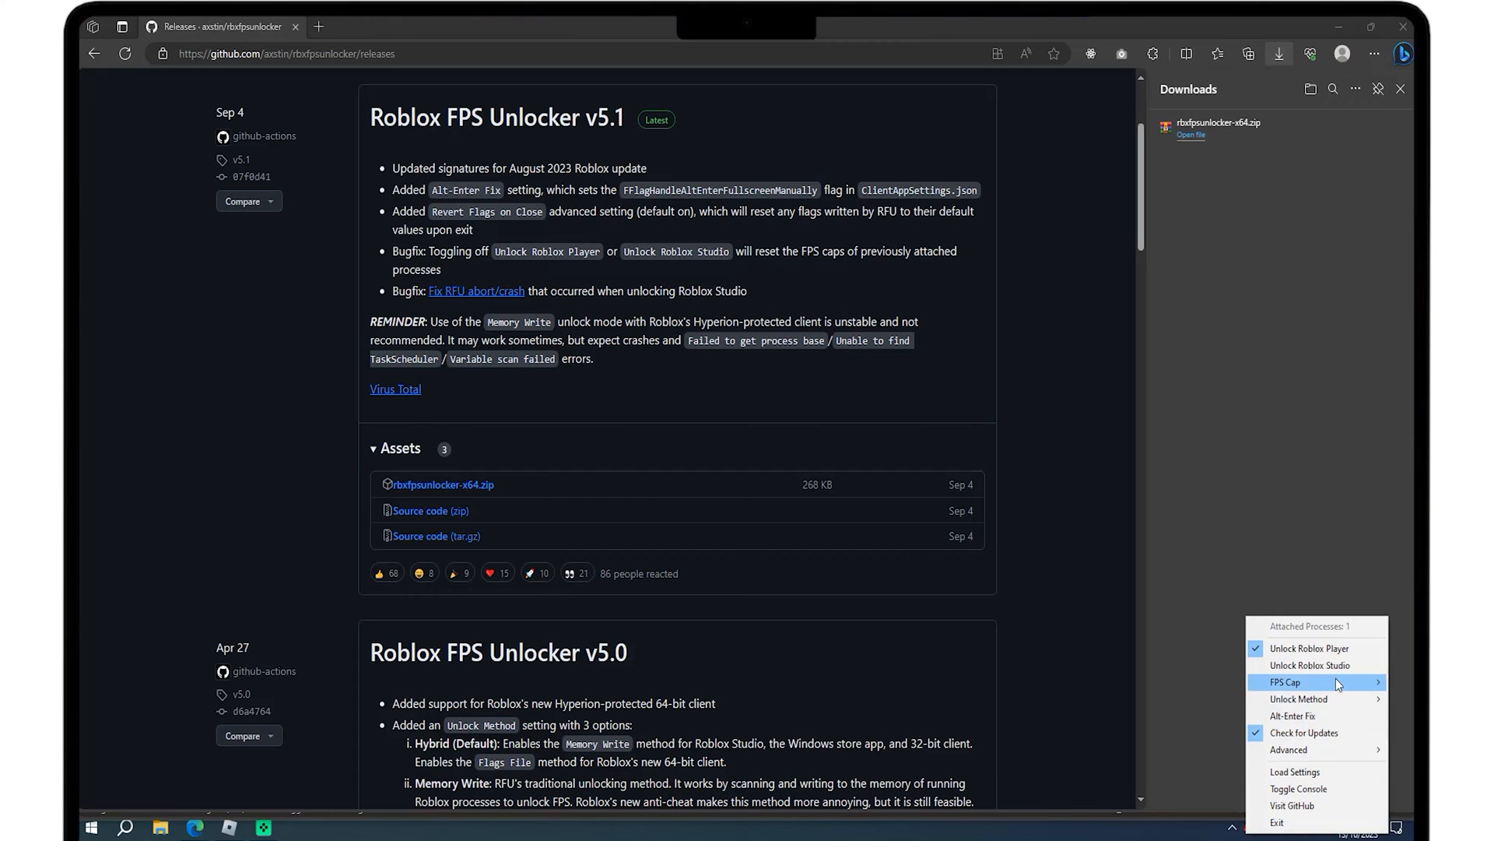
pyautogui.click(1287, 682)
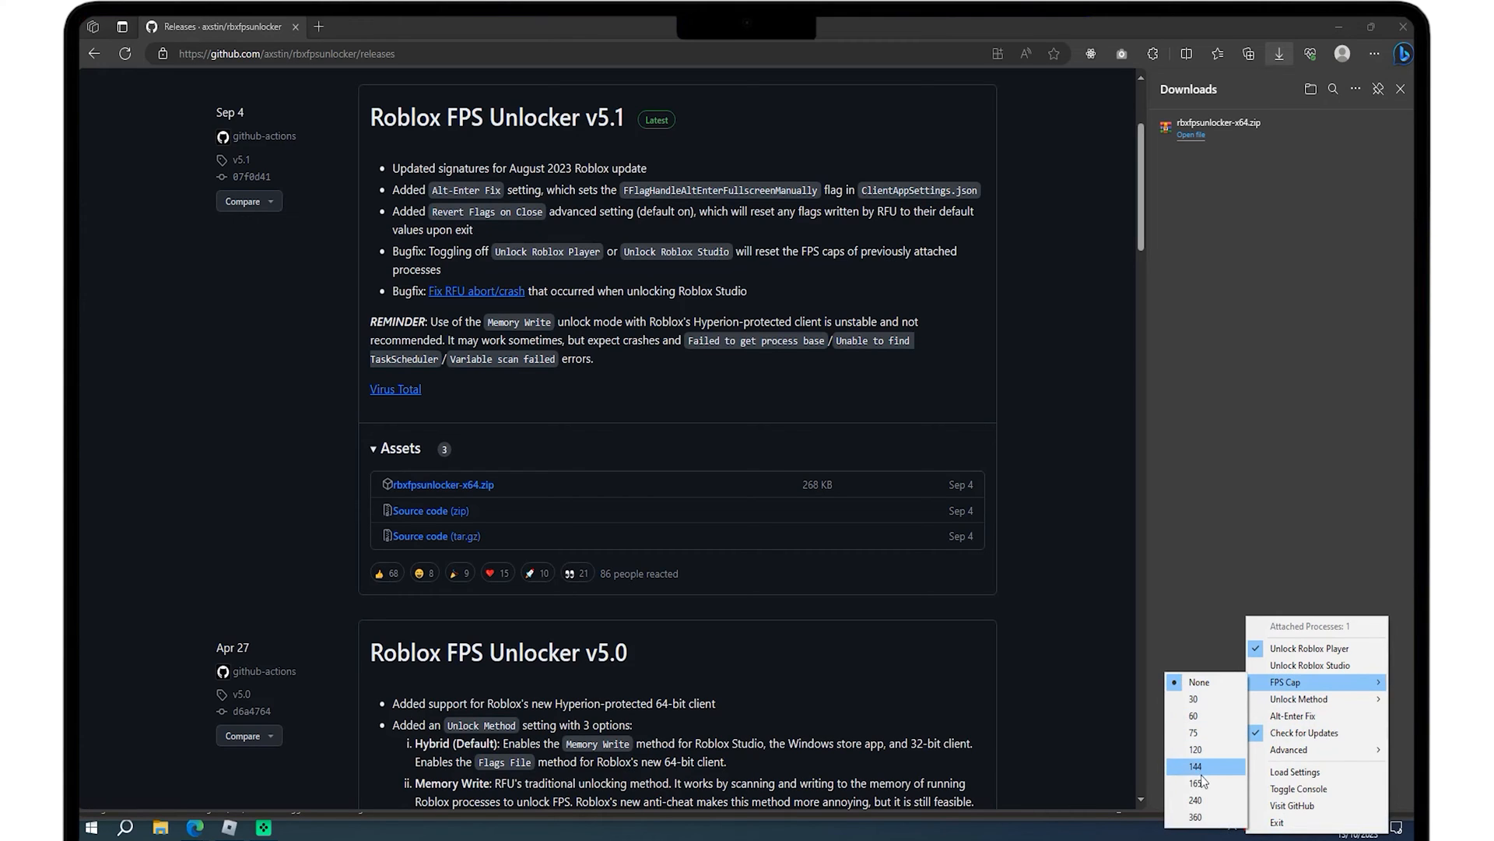
pyautogui.moveTo(1197, 817)
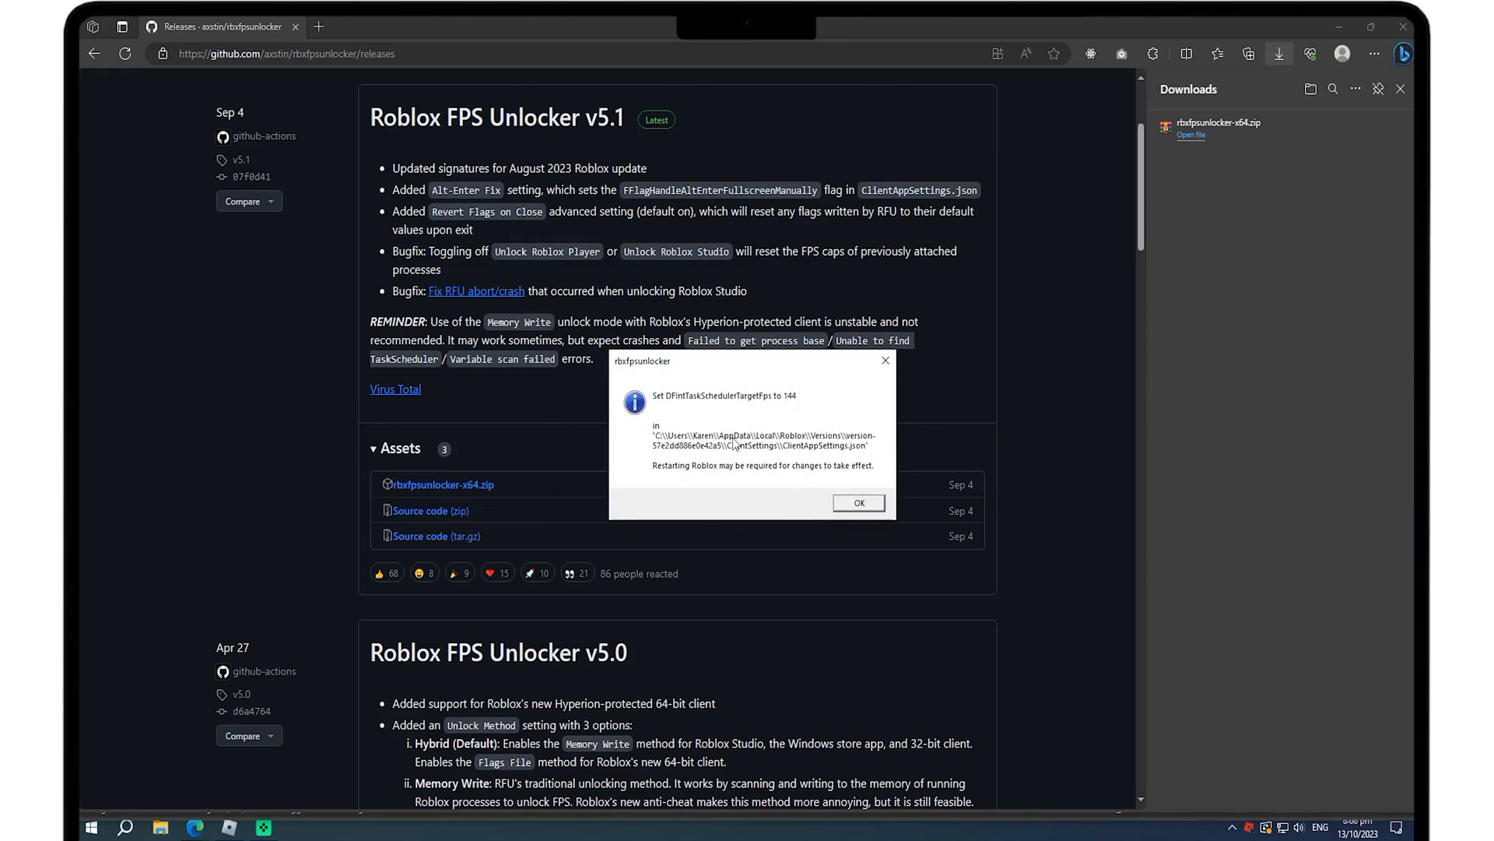
pyautogui.moveTo(660, 468)
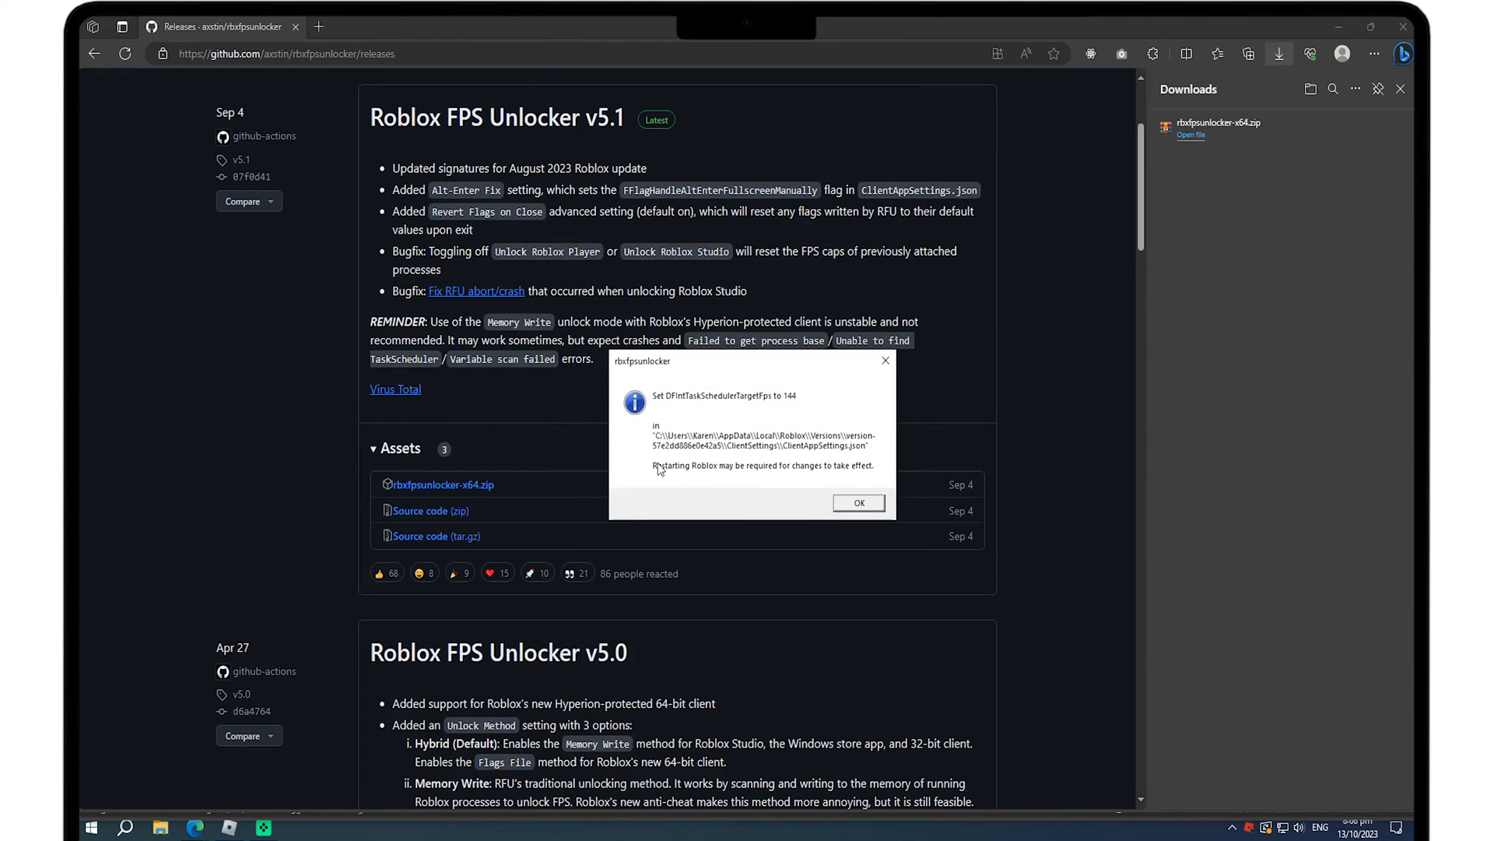
pyautogui.click(856, 502)
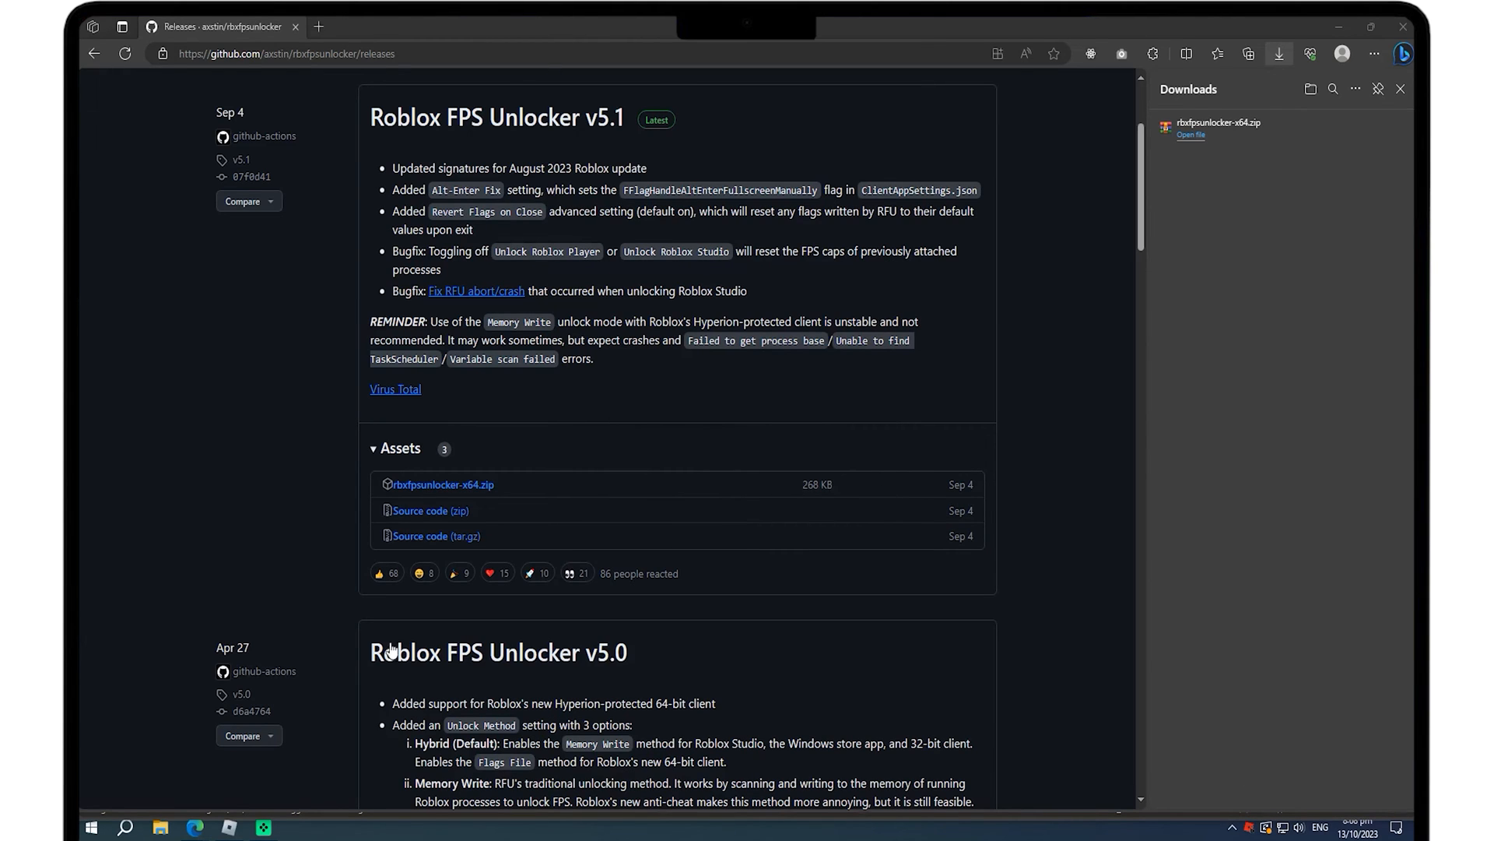